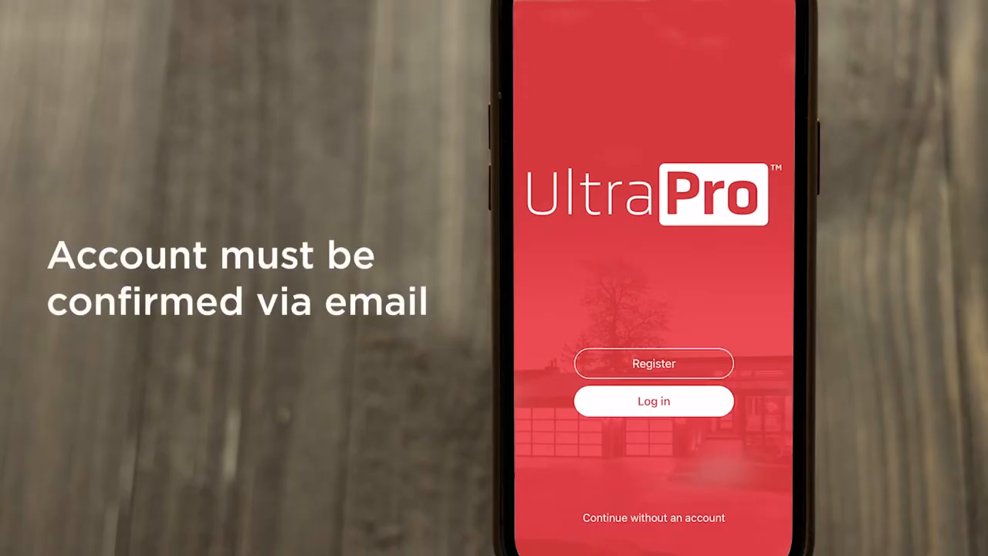
# Log in to UltraPro, grant Always location access, and enable Bluetooth
pyautogui.click(653, 362)
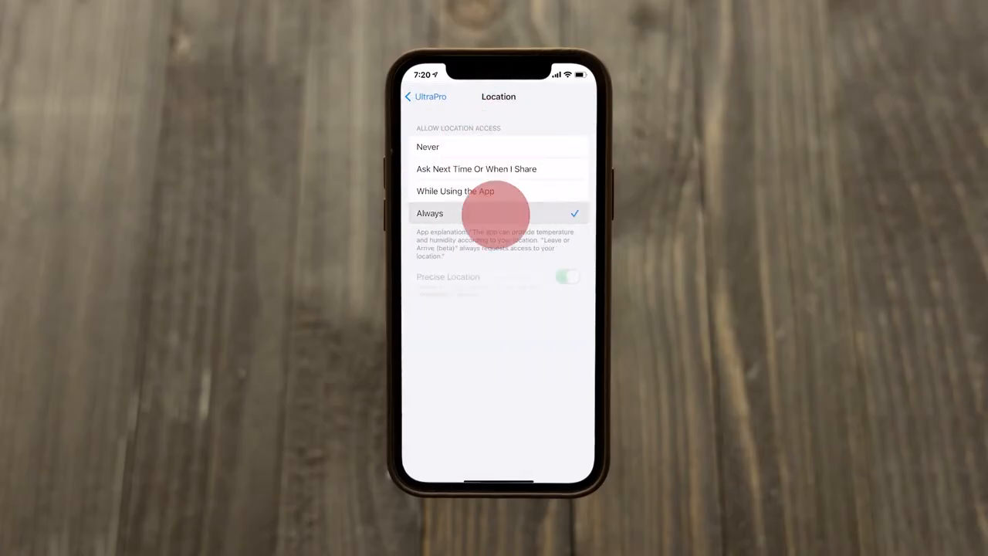
pyautogui.click(429, 213)
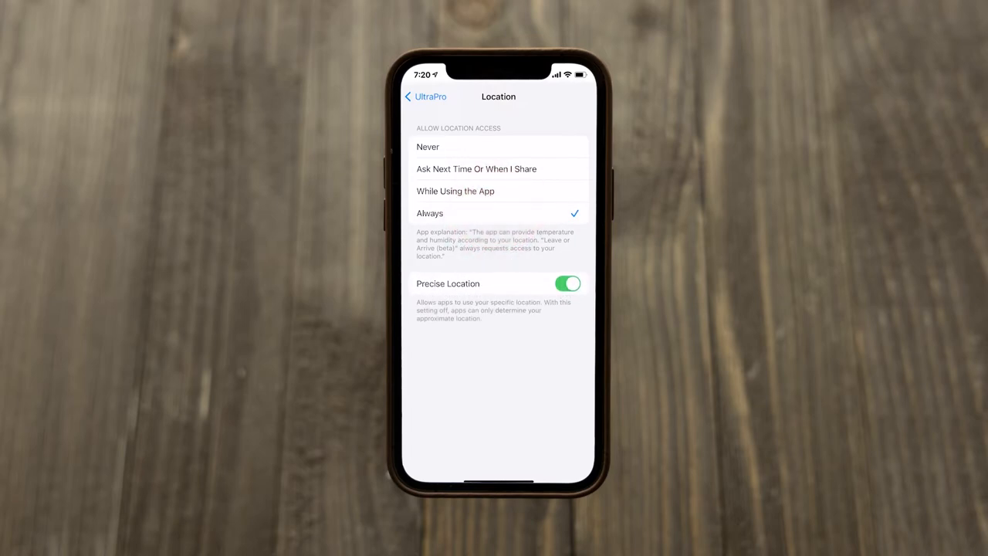
pyautogui.click(423, 97)
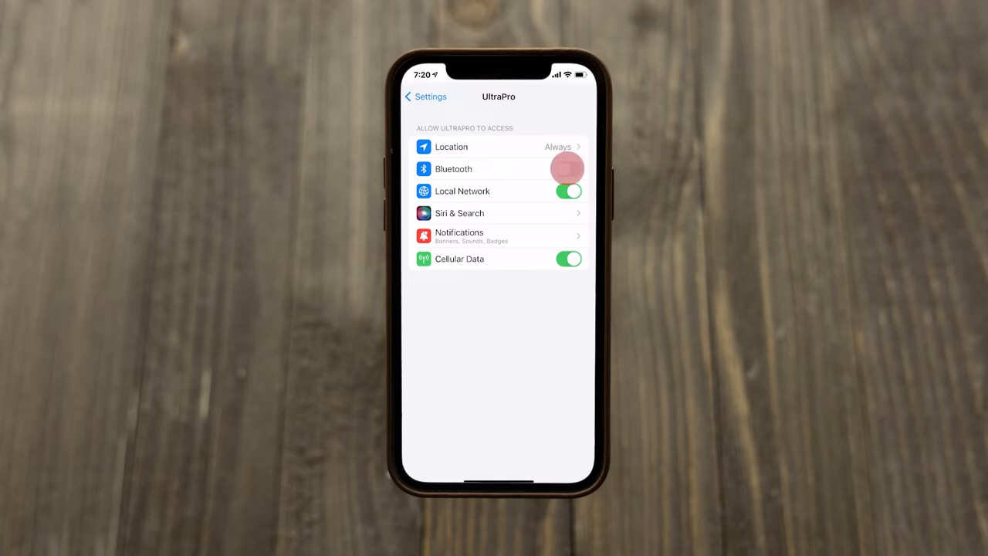
pyautogui.click(568, 168)
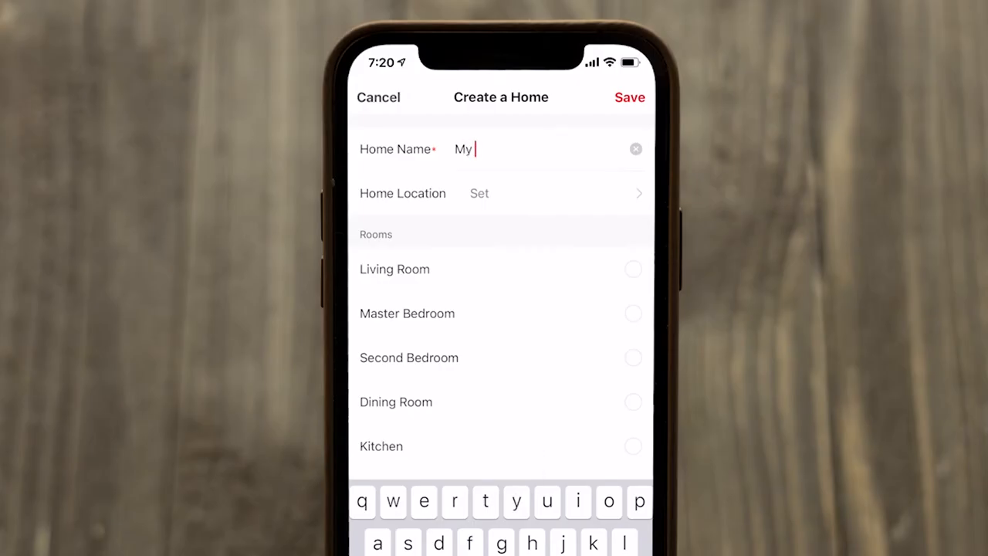
# Enter 'Home' as the home name and save the new home
pyautogui.write('Home')
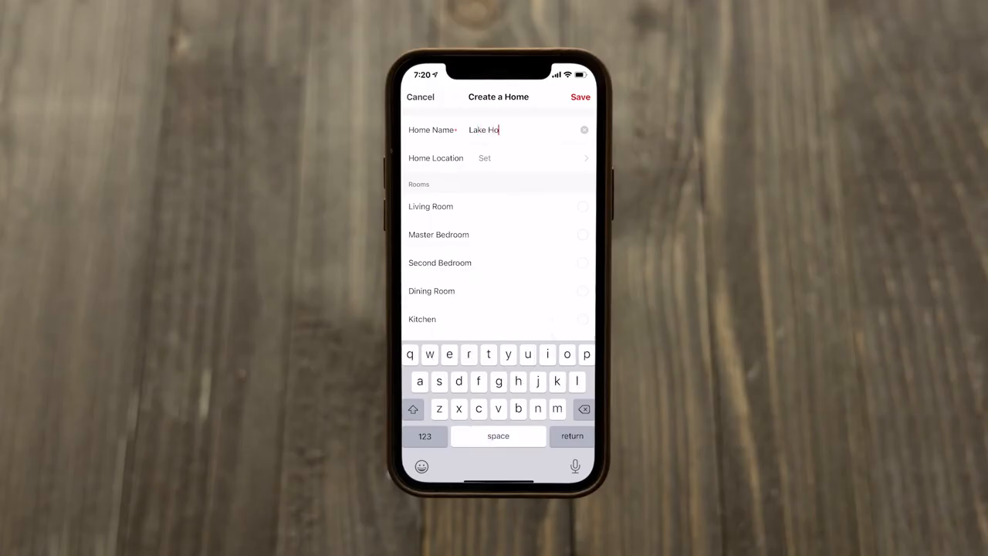
pyautogui.click(579, 96)
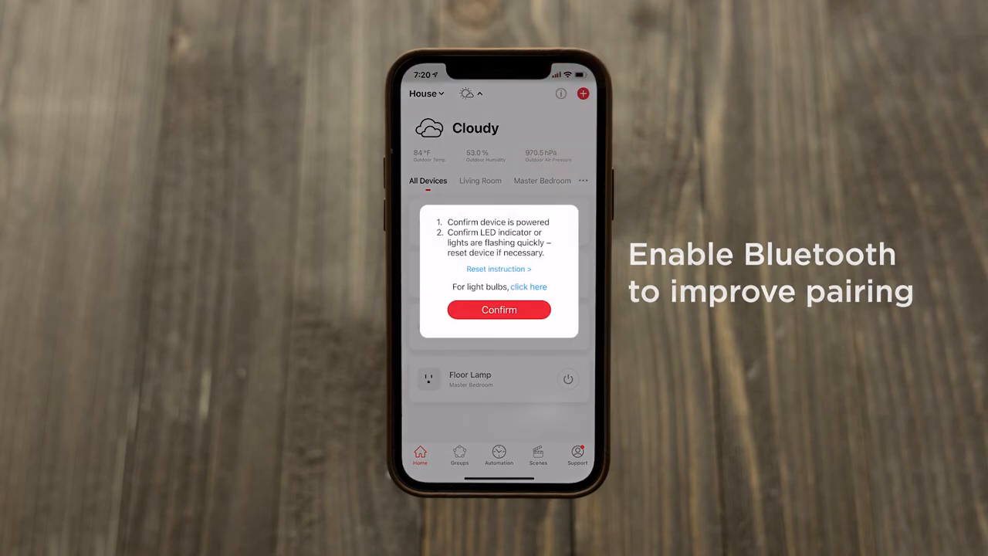
# Add the dual smart switch via Auto Setup using the Home Wi-Fi 2.4GHz password
pyautogui.click(499, 309)
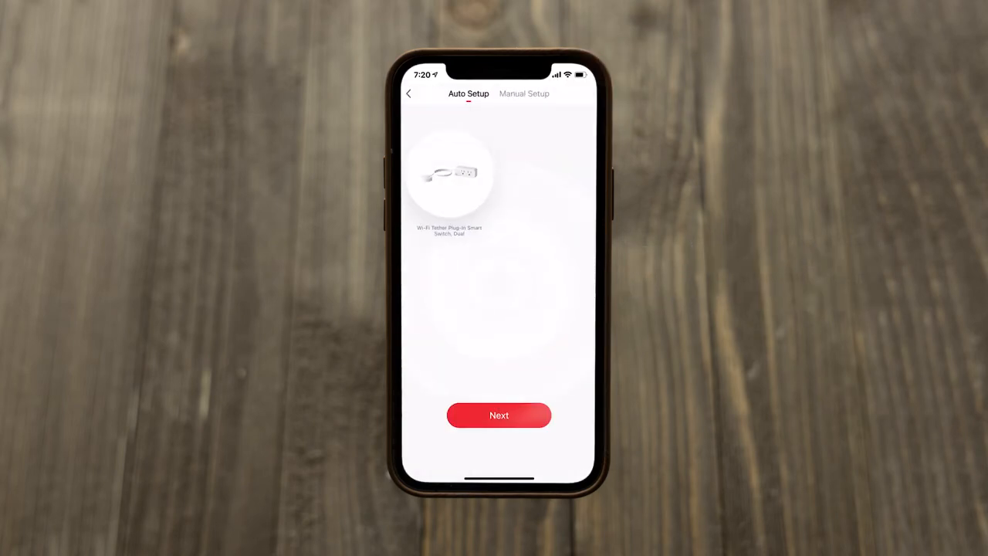
pyautogui.click(499, 414)
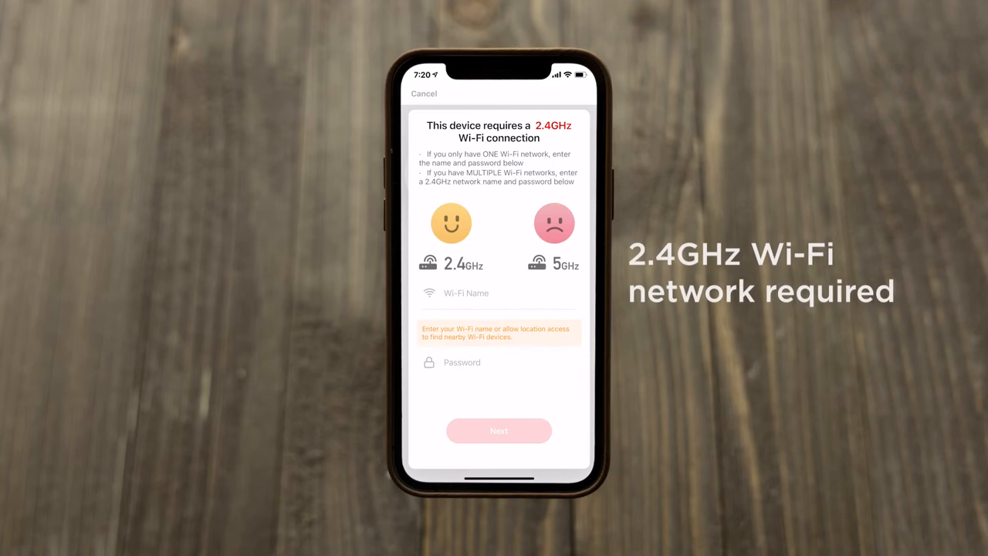
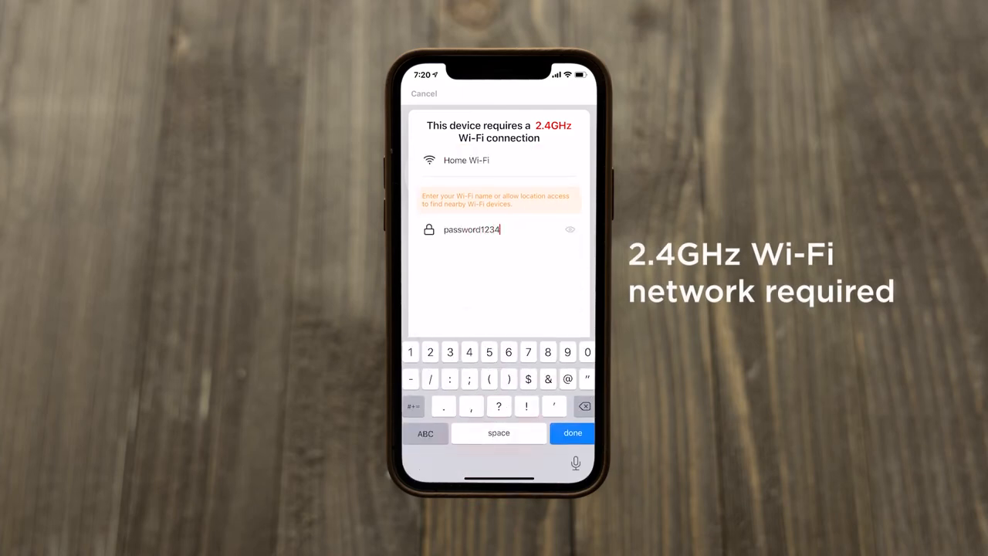
pyautogui.click(571, 433)
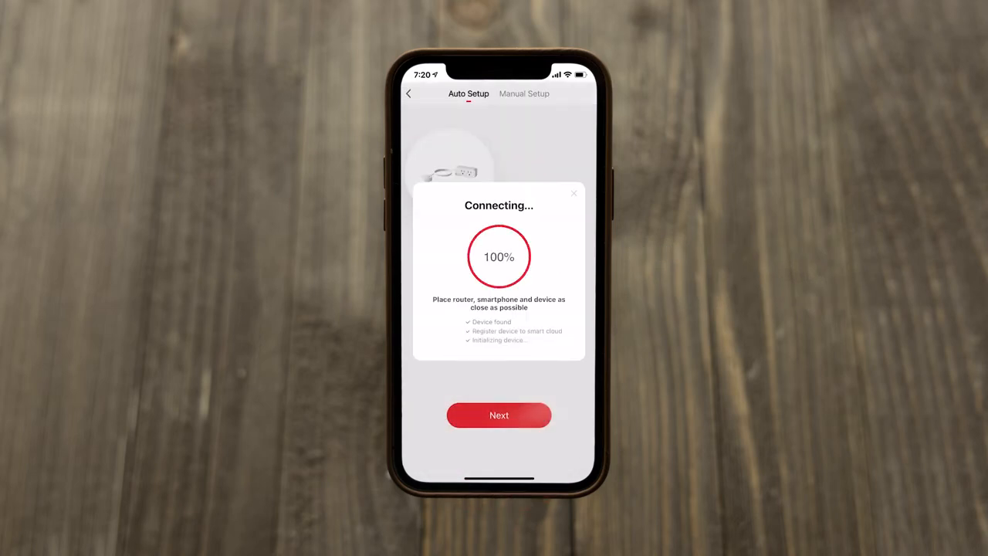
pyautogui.click(498, 415)
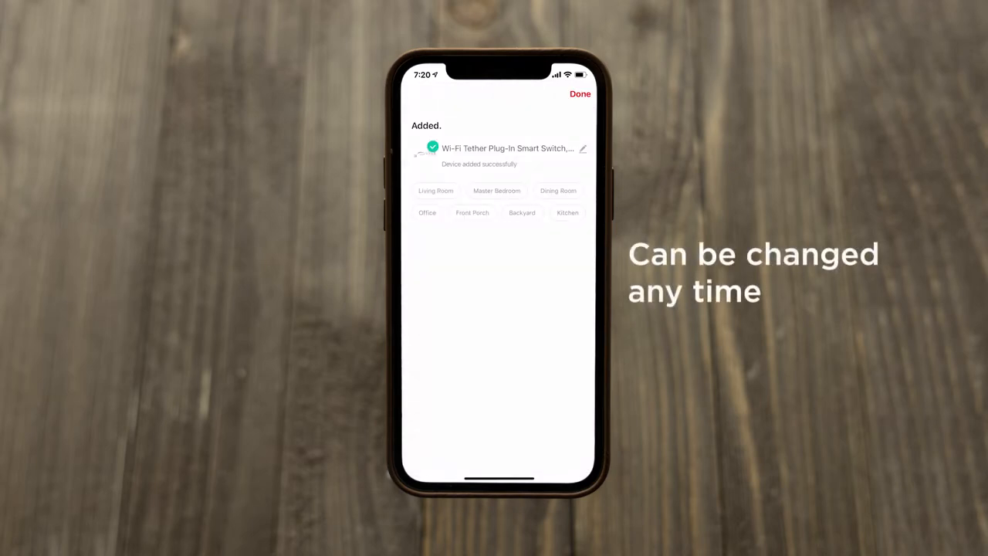
pyautogui.click(580, 93)
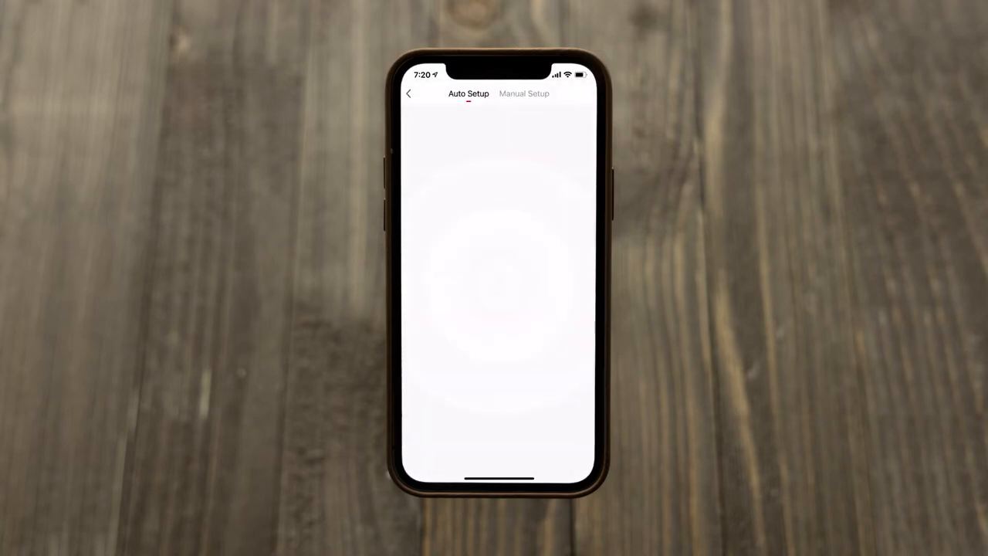
# Switch to Manual Setup, confirm the slow LED flashing, and reach the Wi-Fi step
pyautogui.click(523, 93)
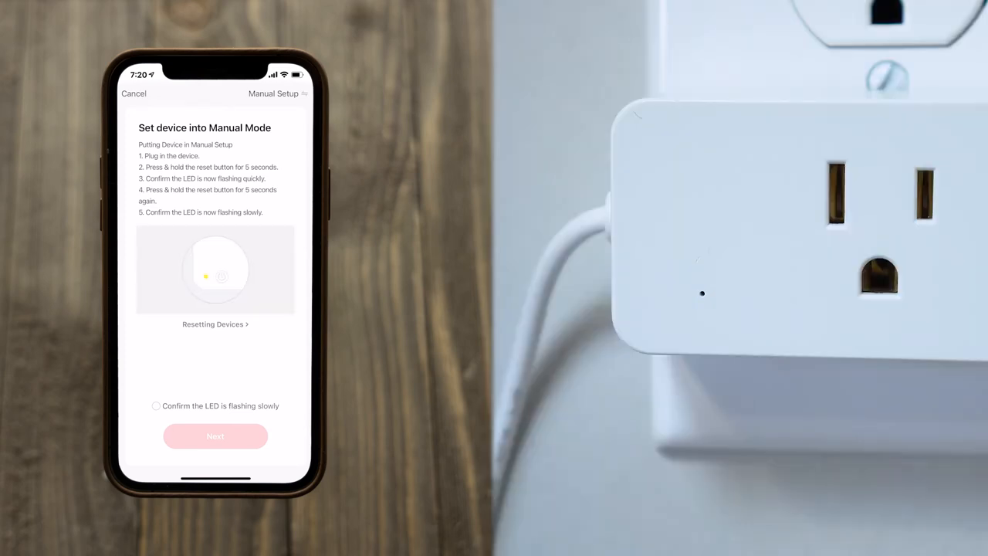
pyautogui.click(156, 406)
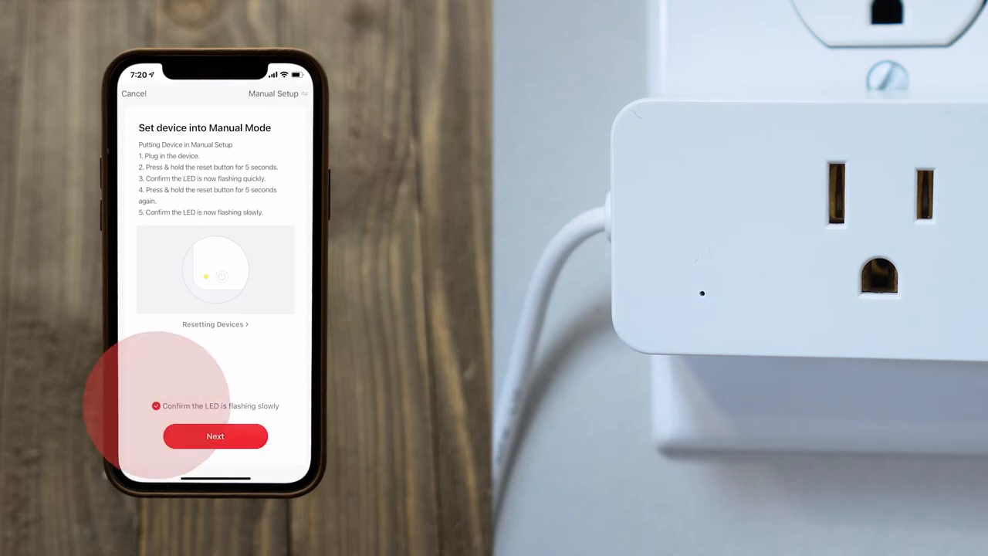
pyautogui.click(214, 436)
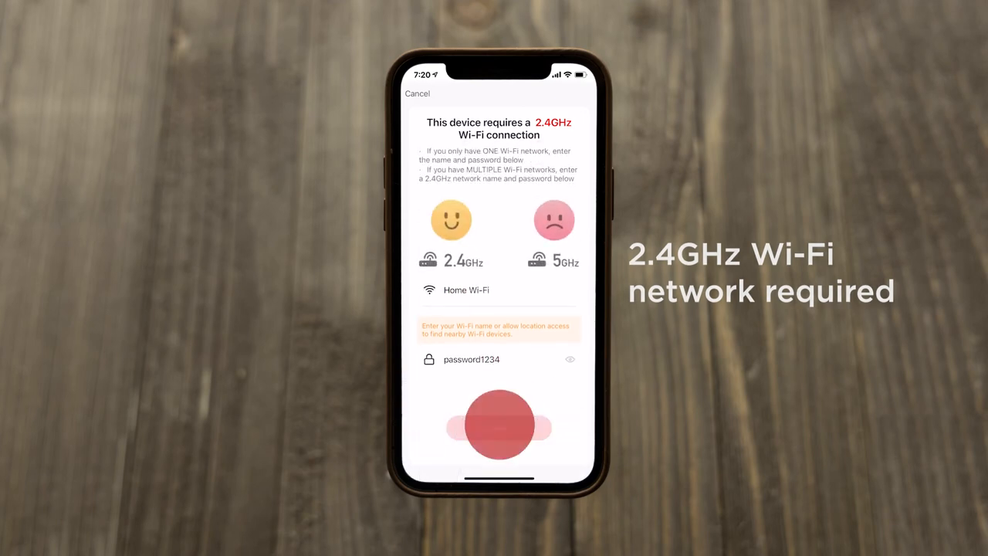
# Submit home Wi-Fi details, join UltraPro-1866 in iOS Wi-Fi, and finish adding the switch
pyautogui.click(499, 423)
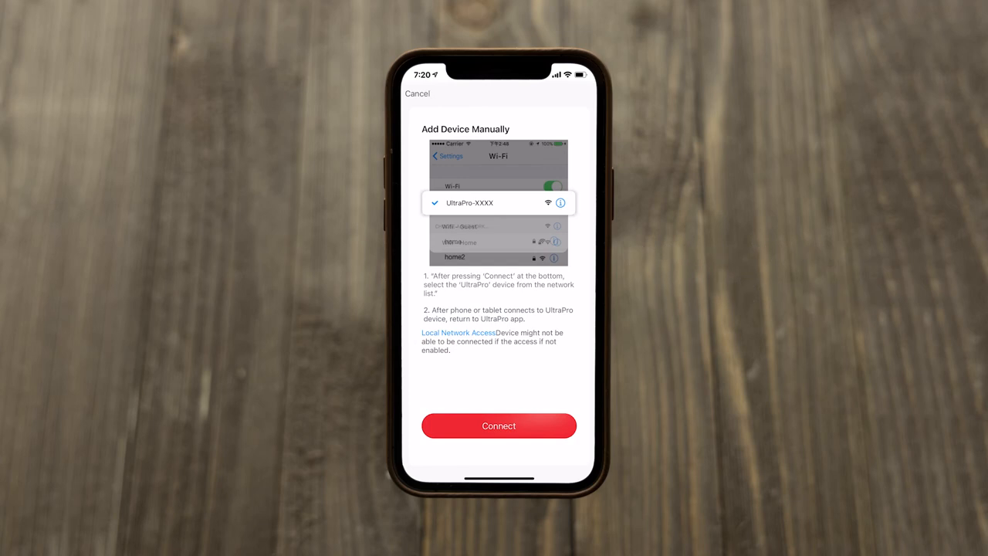
pyautogui.click(498, 425)
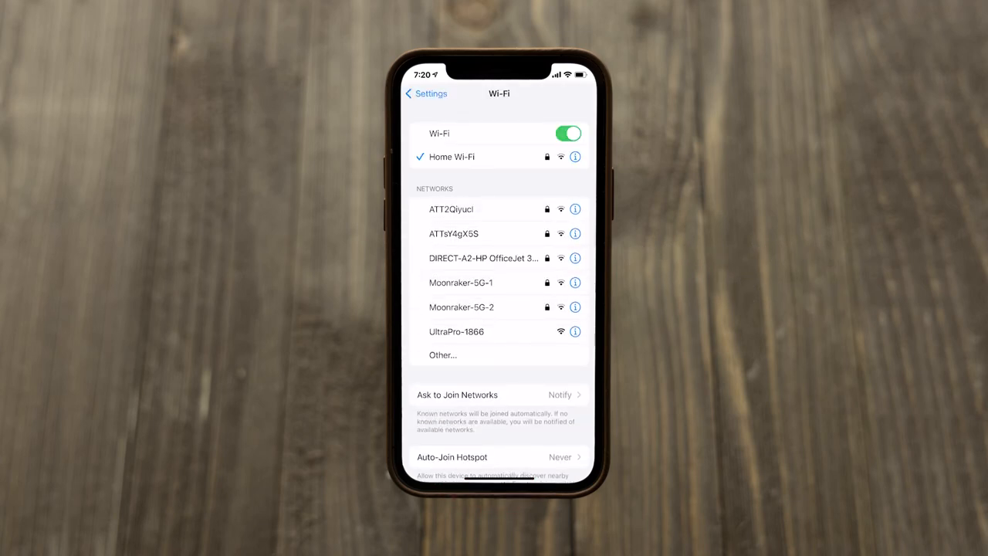
pyautogui.click(456, 331)
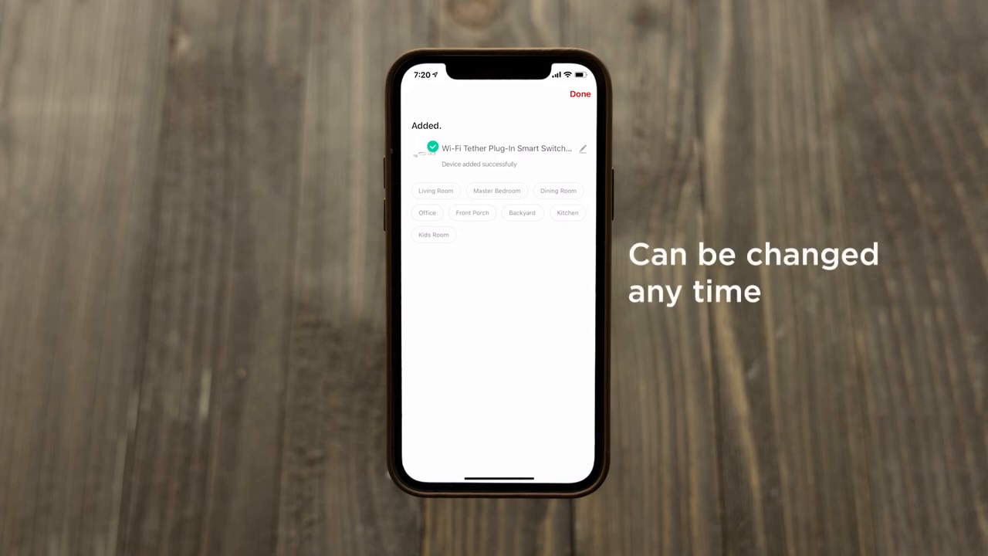
pyautogui.click(579, 94)
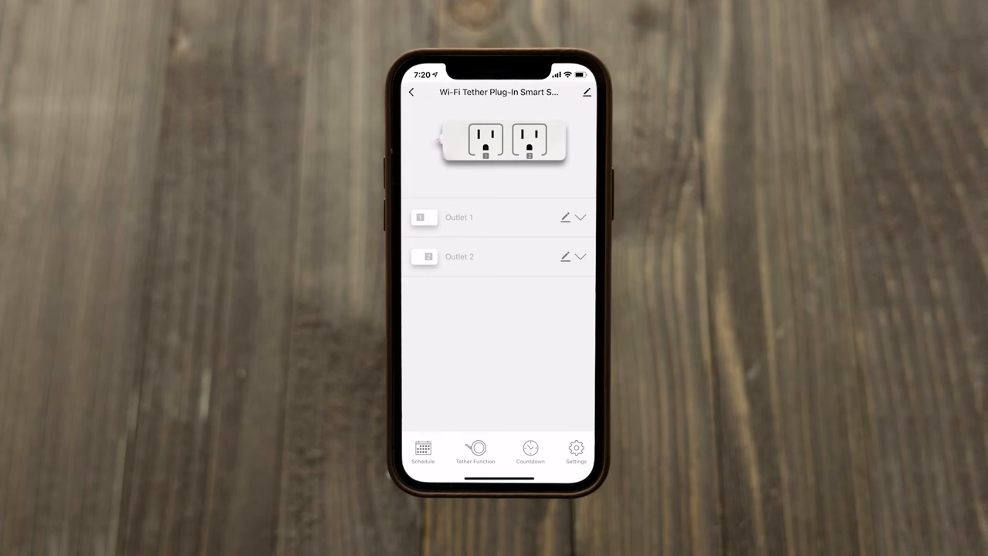
# Name the switch 'Side Table Wi-Fi Tether', save Living Room location, enable Offline Notification
pyautogui.click(586, 92)
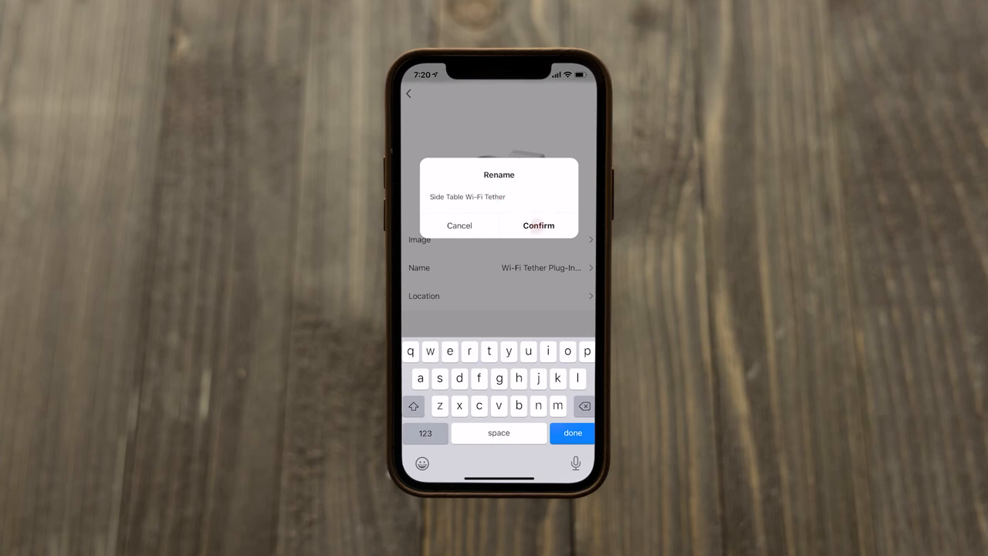
pyautogui.click(538, 225)
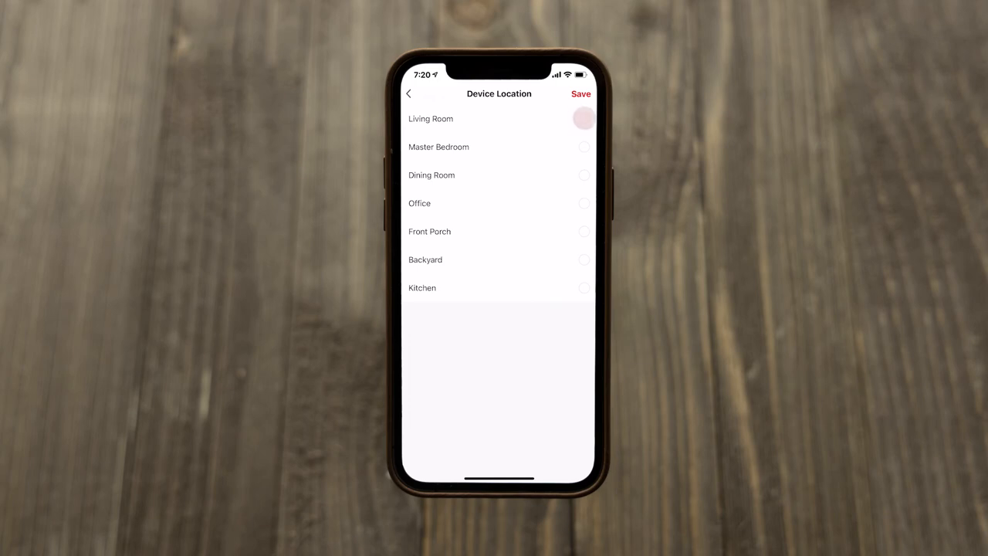
pyautogui.click(584, 119)
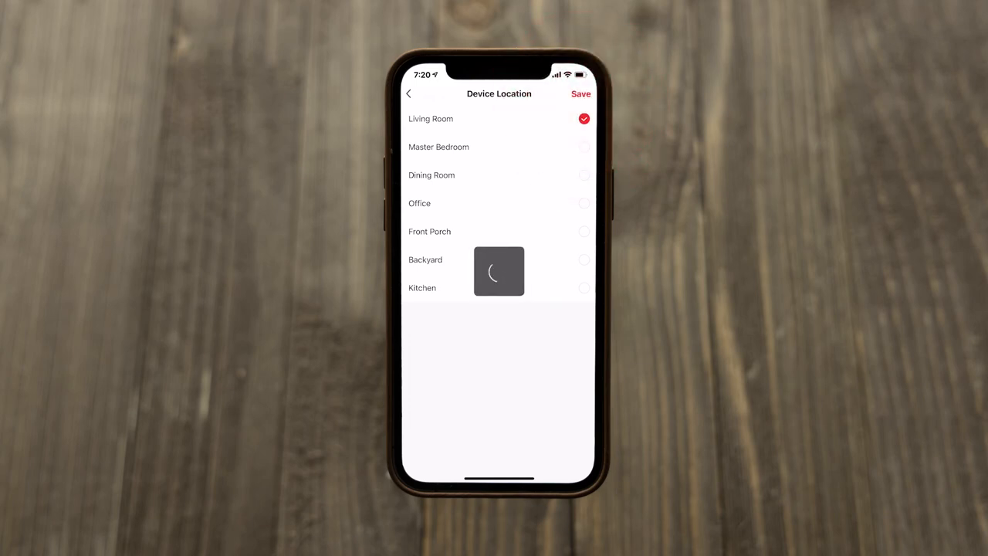
pyautogui.click(580, 93)
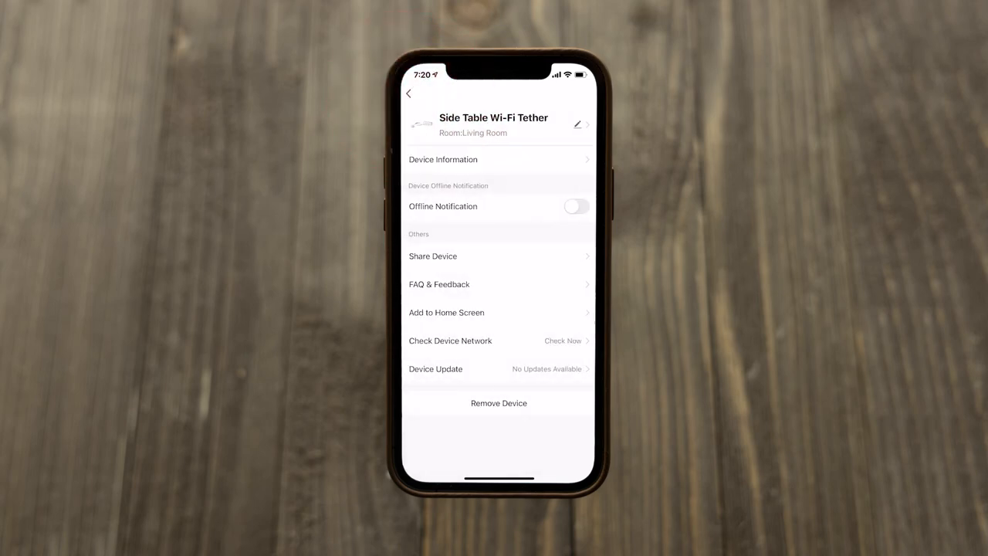
pyautogui.click(575, 206)
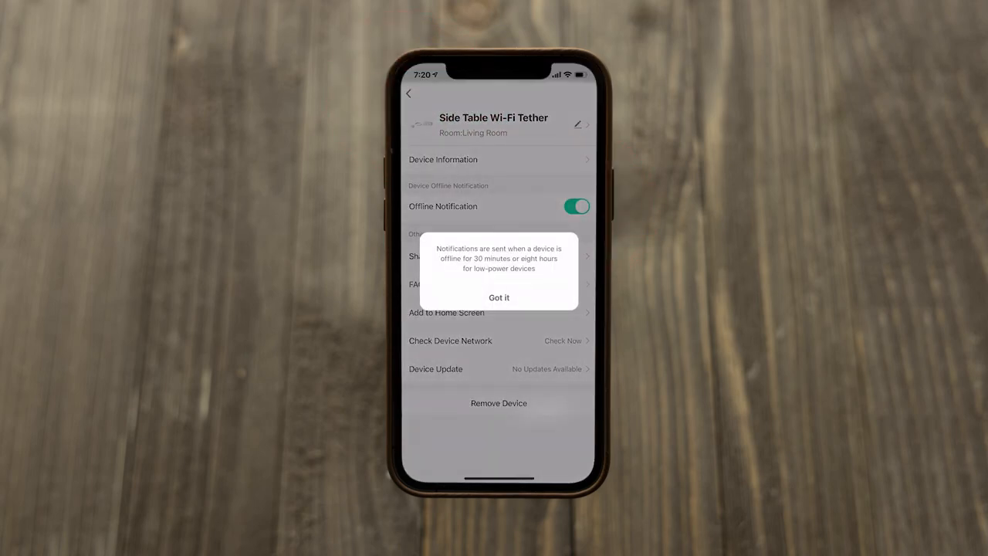
pyautogui.click(499, 297)
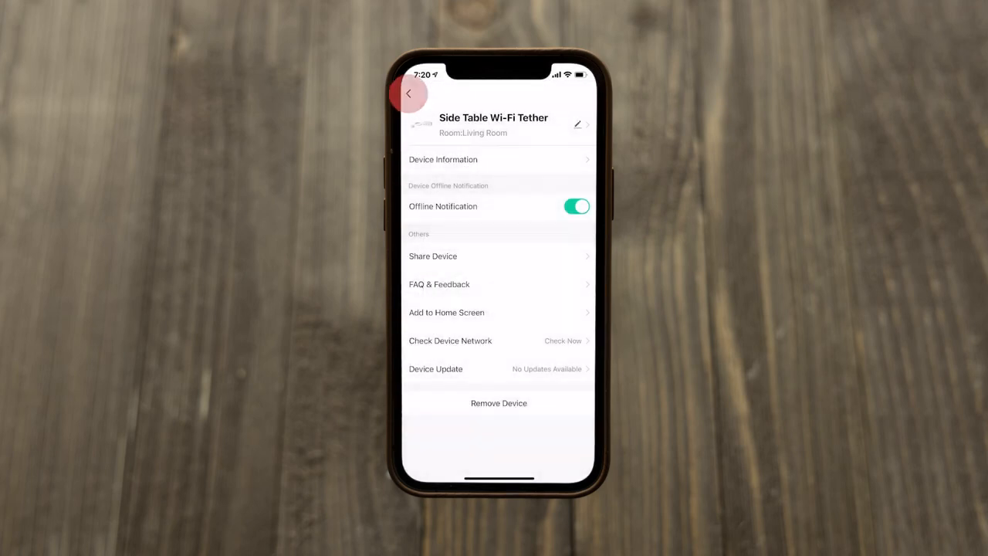
# Rename Outlet 1 to 'Lamp' and Outlet 2 to 'Floor Lamp'
pyautogui.click(411, 92)
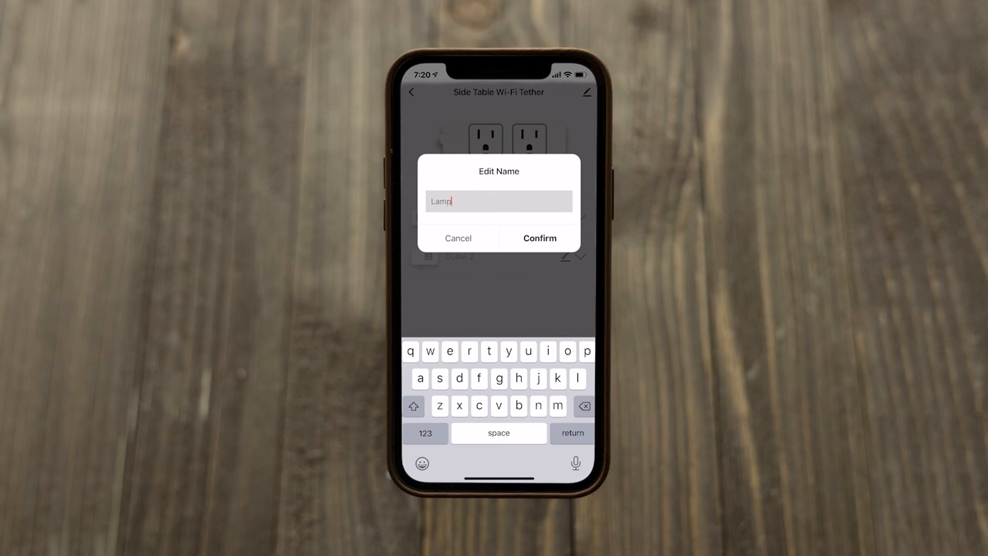
pyautogui.click(540, 238)
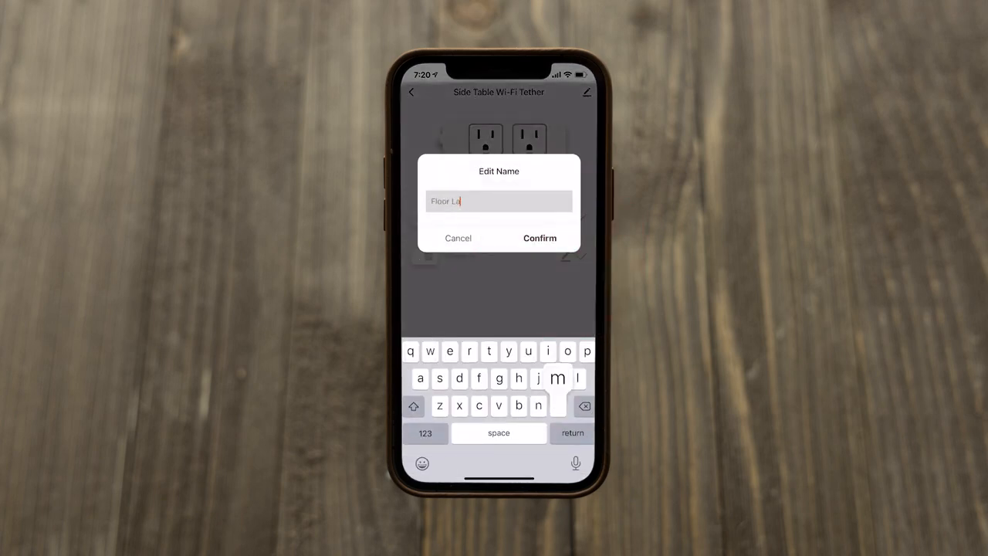
pyautogui.click(539, 238)
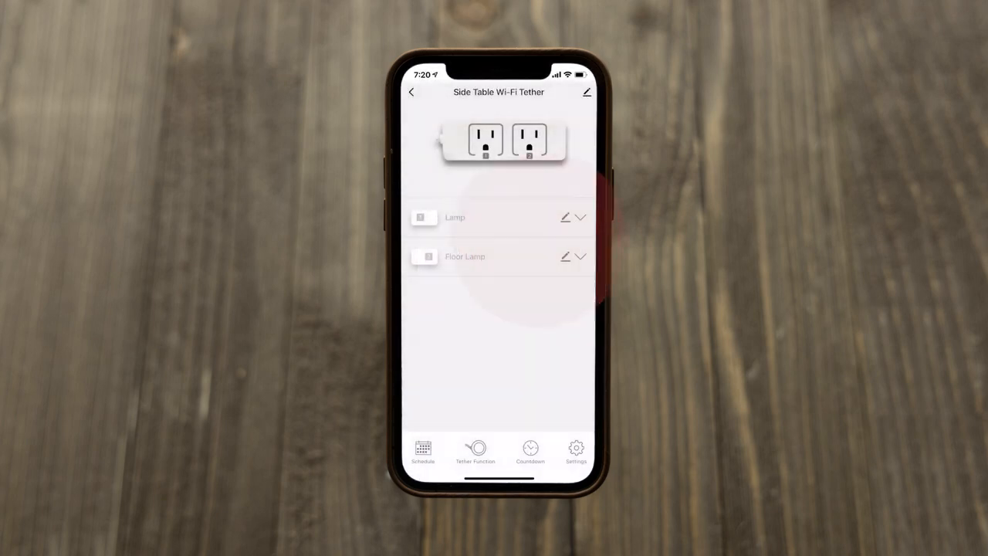